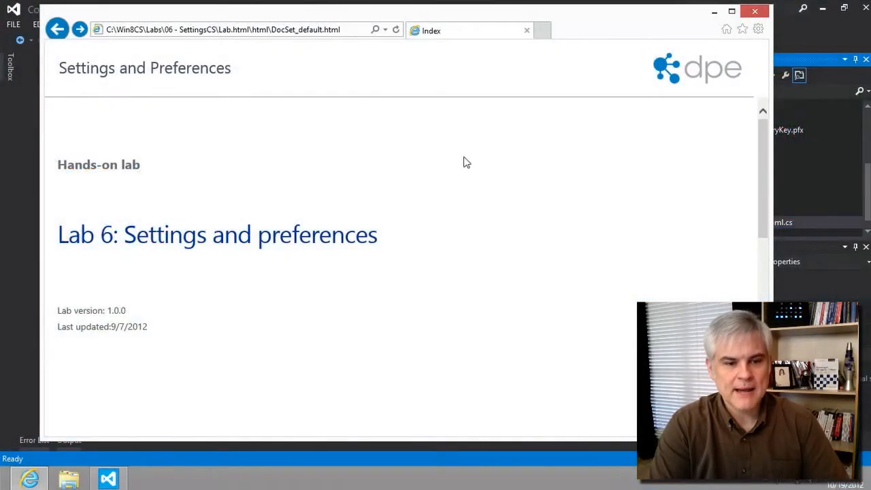
# Open Exercise 3, Implement the preference, from the lab's table of contents and read it
pyautogui.scroll(-3)
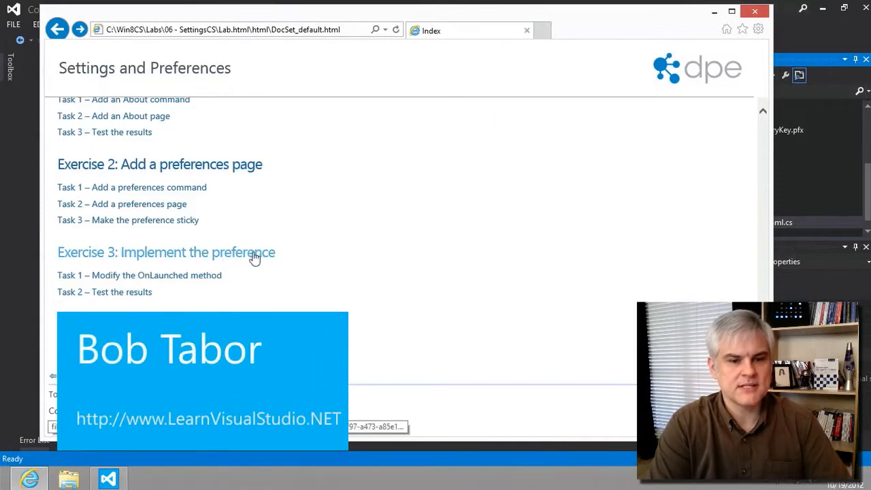
pyautogui.click(166, 252)
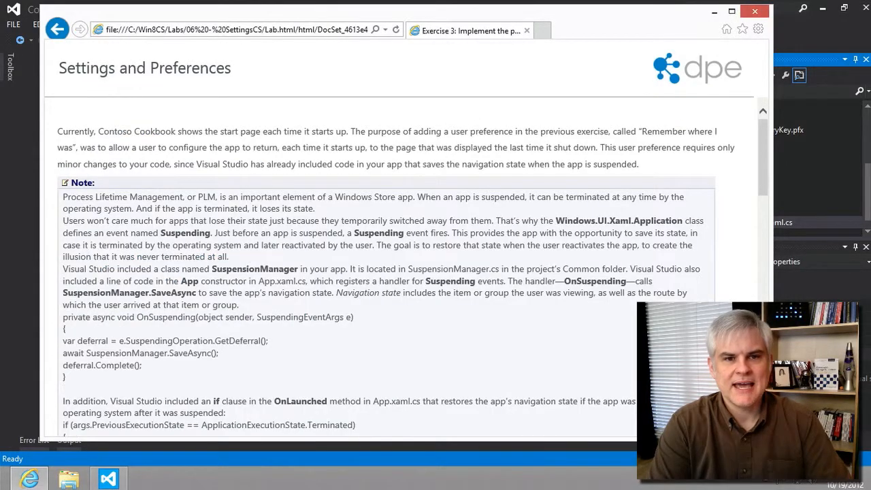
pyautogui.scroll(-3)
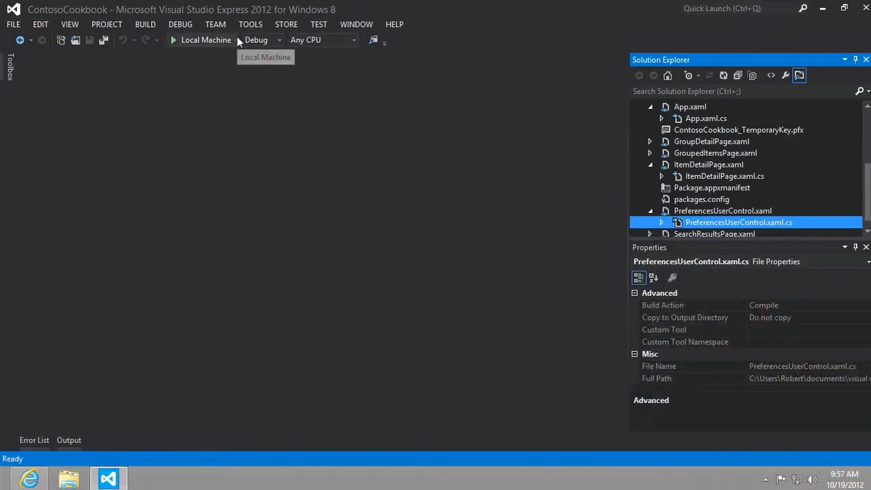
# Run Contoso Cookbook in the Simulator, browse to the next recipe, then open another Start app
pyautogui.click(219, 40)
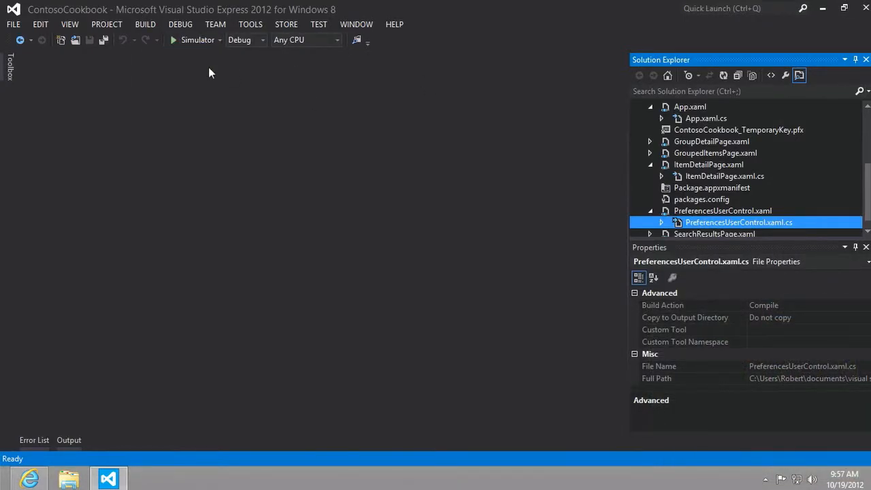
pyautogui.moveTo(193, 40)
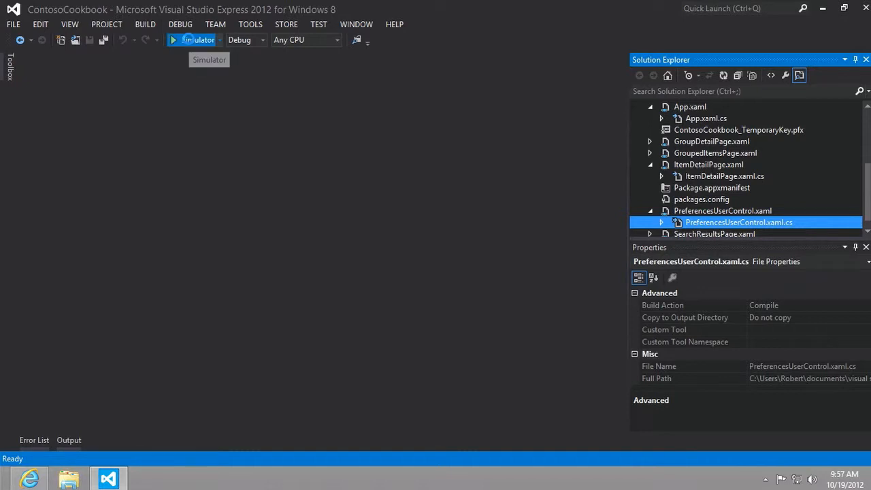
pyautogui.click(174, 39)
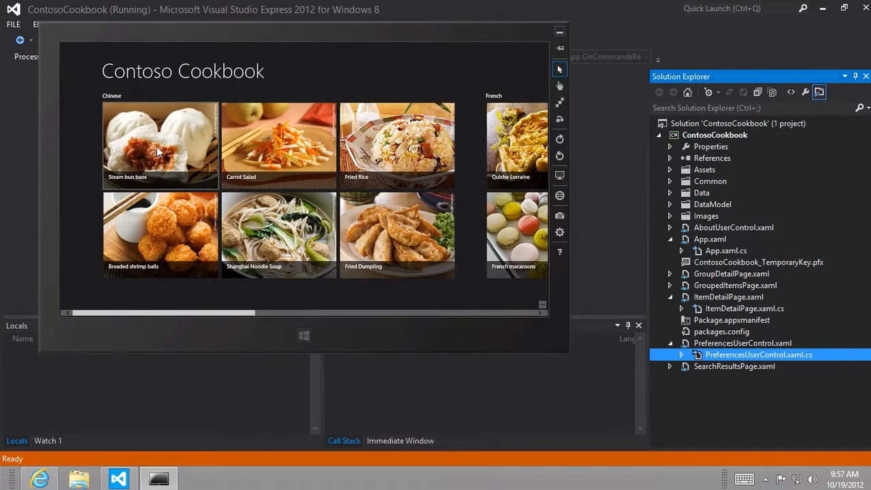
pyautogui.moveTo(172, 147)
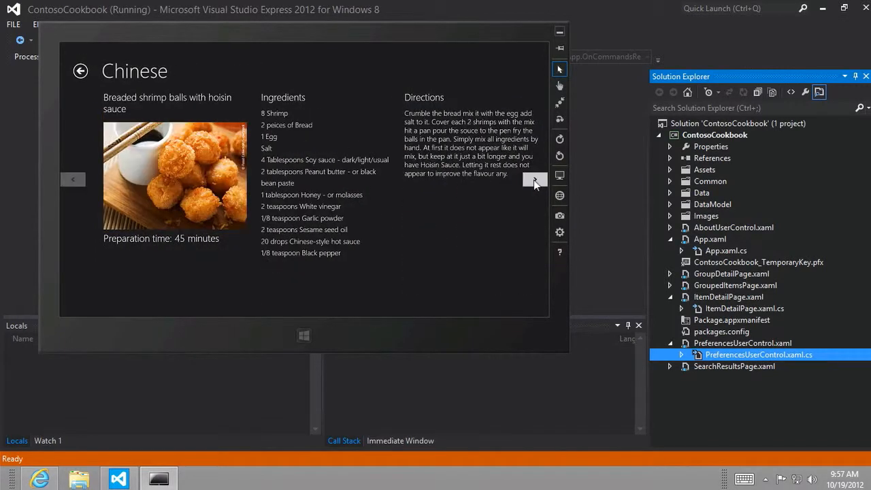
pyautogui.click(534, 182)
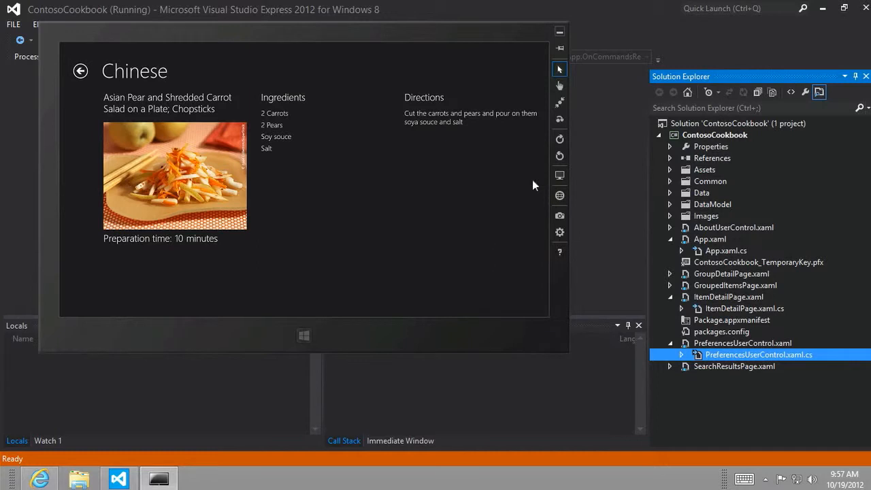
pyautogui.moveTo(486, 188)
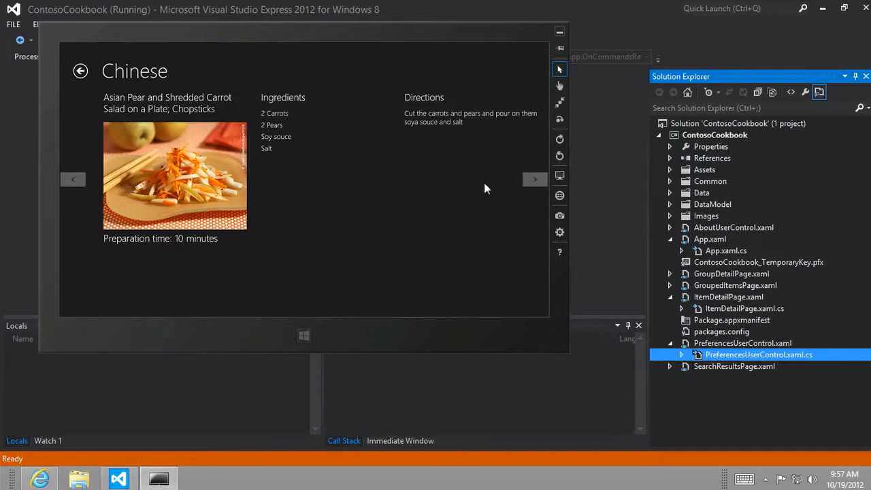
pyautogui.click(303, 335)
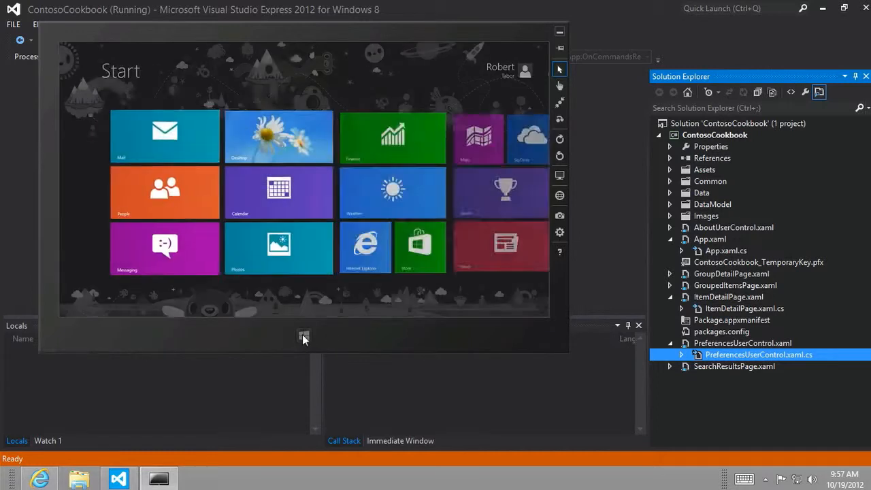
pyautogui.click(392, 192)
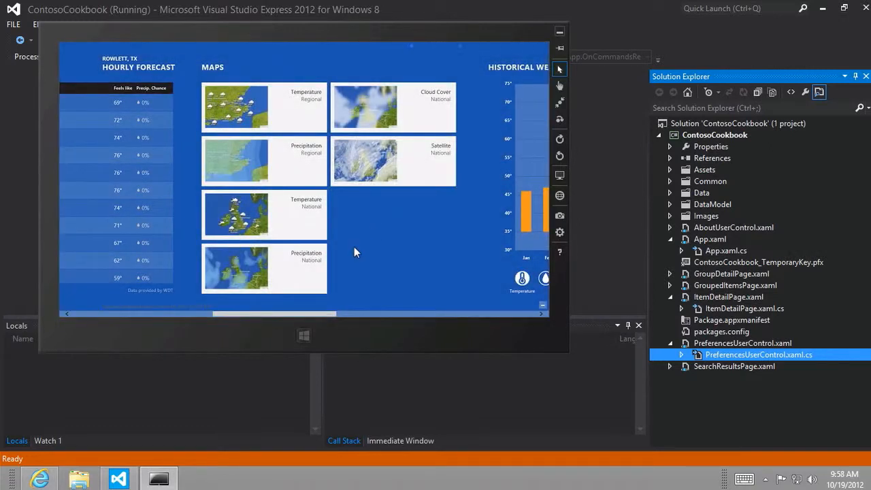
pyautogui.moveTo(305, 339)
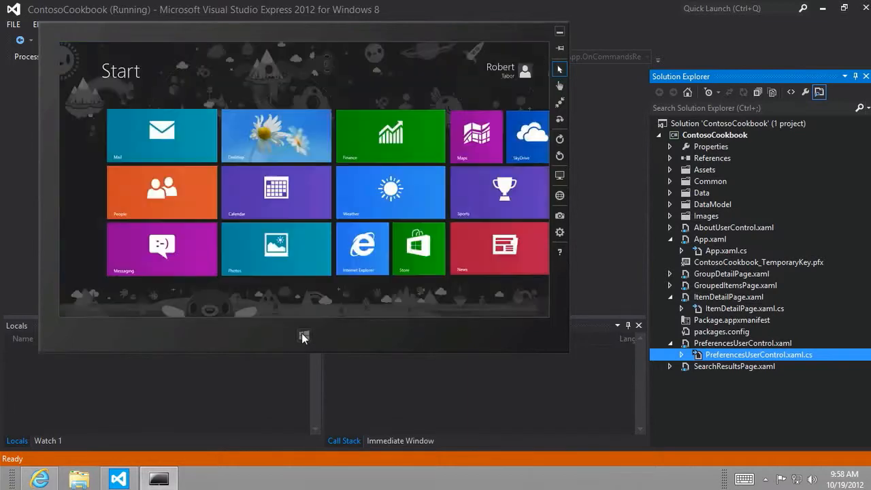
# Return to Contoso Cookbook's carrot salad recipe, then stop debugging
pyautogui.hscroll(3)
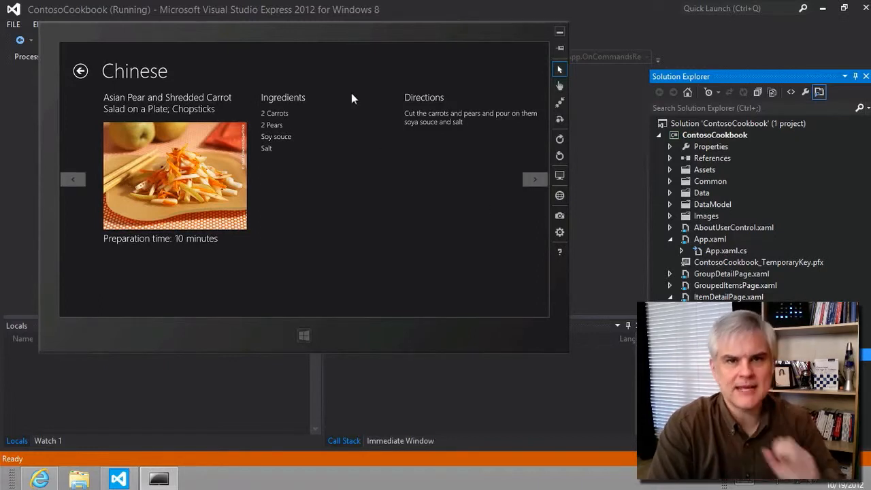
pyautogui.moveTo(307, 74)
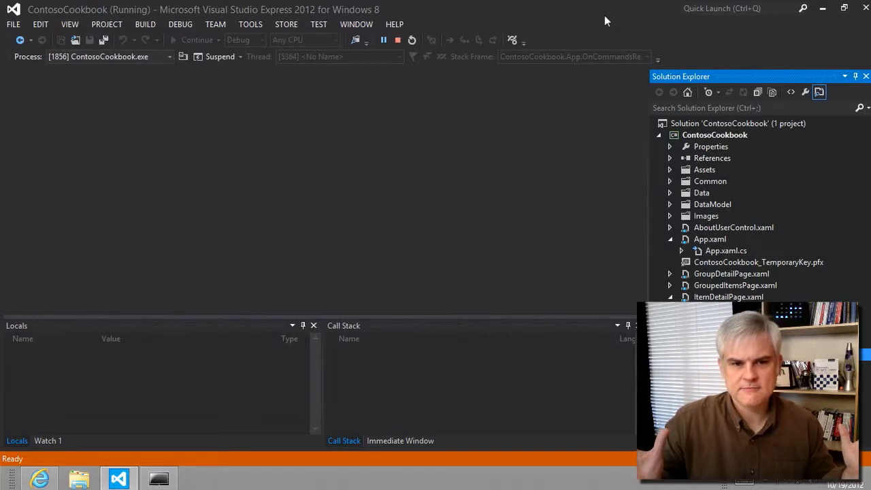
pyautogui.click(397, 40)
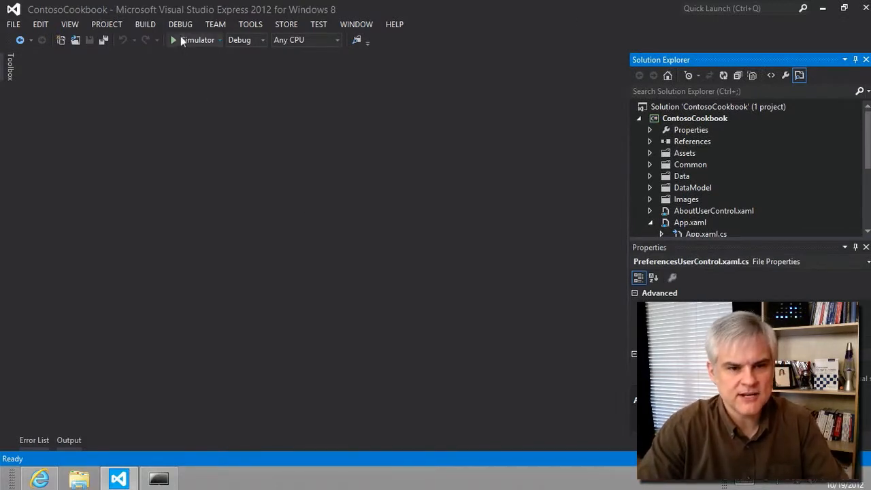
# Scroll the lab guide to Task 1 and copy the using Windows.Storage snippet
pyautogui.click(173, 39)
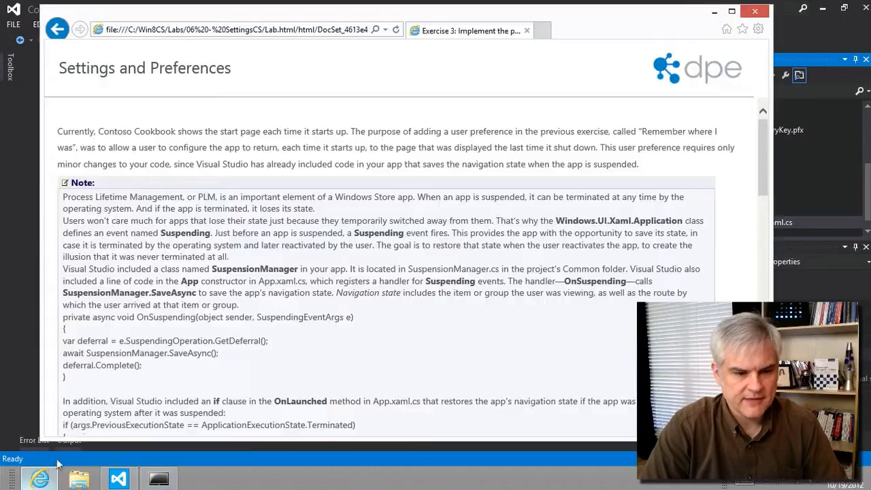
pyautogui.scroll(-3)
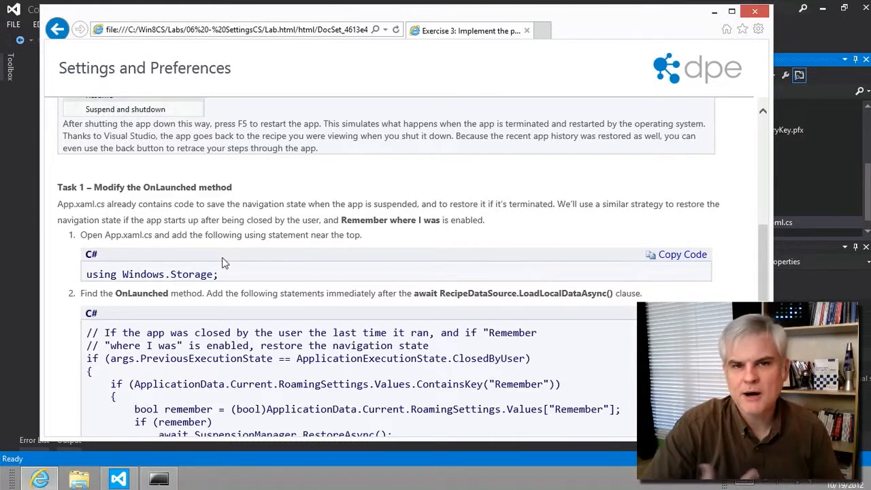
pyautogui.scroll(-3)
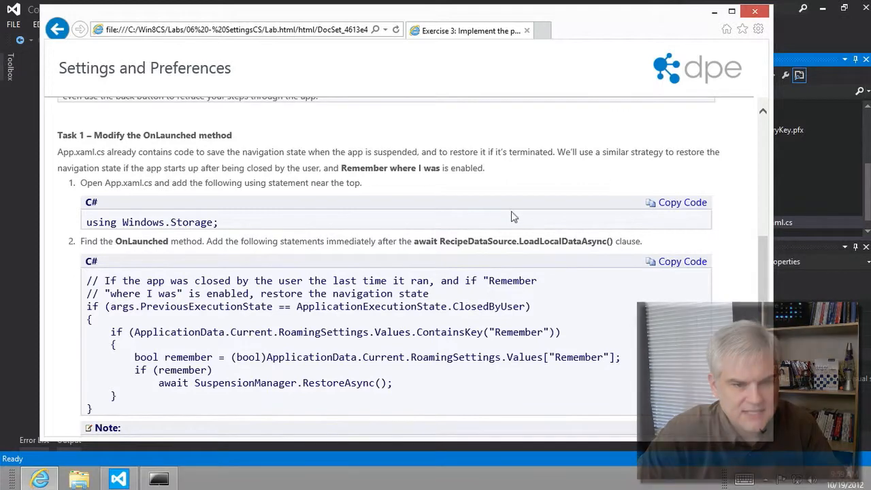
pyautogui.click(118, 478)
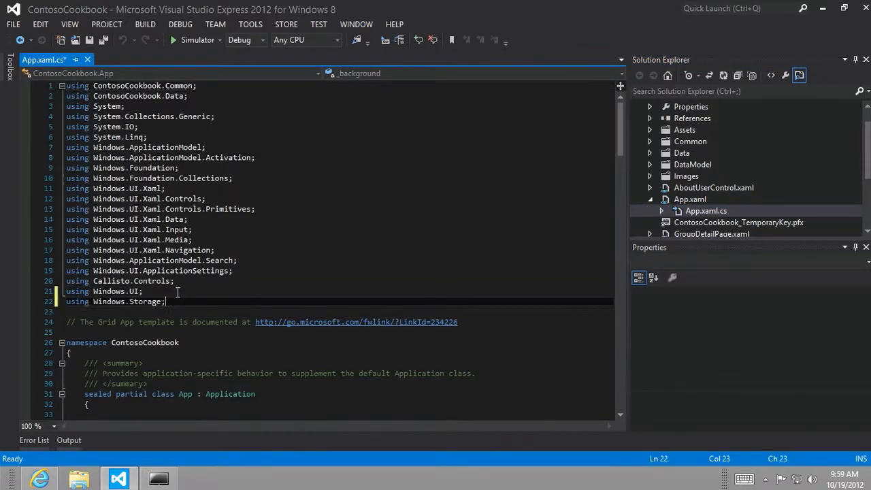
# Scroll the lab guide to step 2's OnLaunched restore code
pyautogui.scroll(-3)
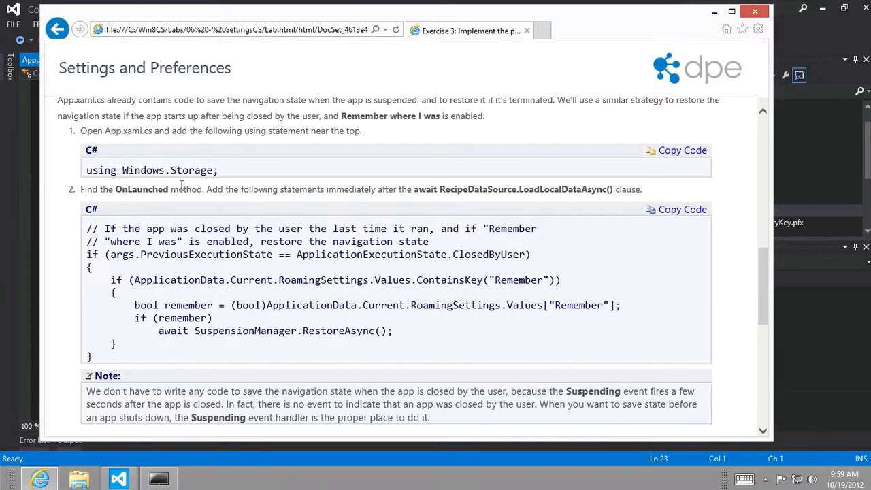
pyautogui.moveTo(310, 199)
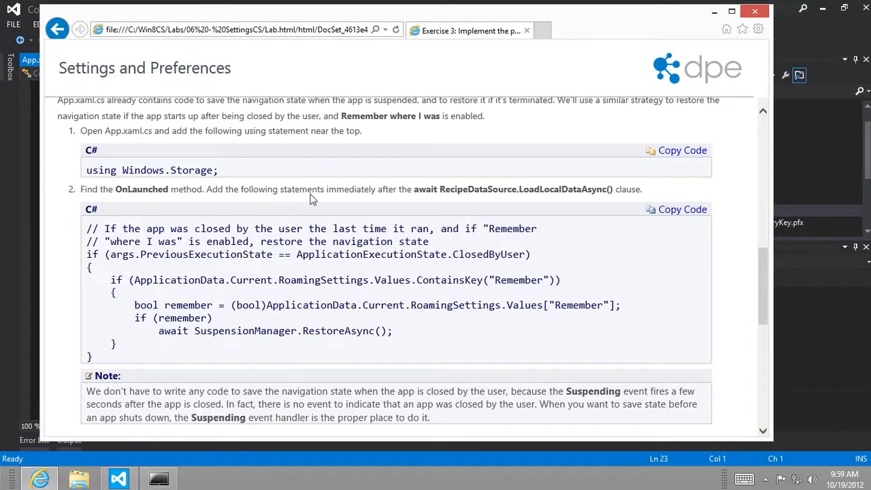
pyautogui.moveTo(451, 191)
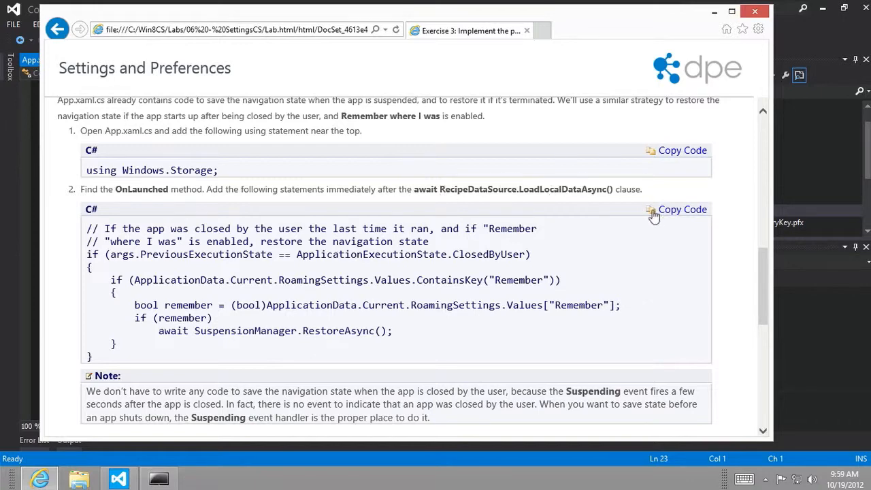
pyautogui.click(117, 478)
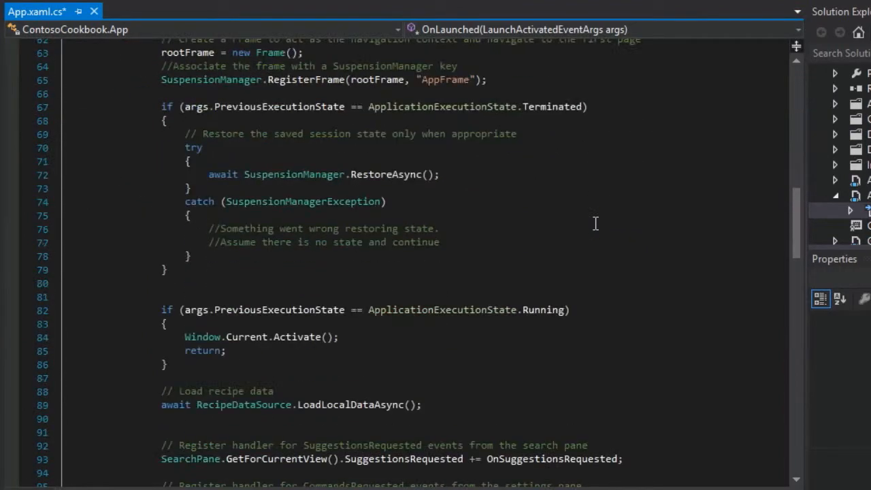
# Realign the pasted Remember restore block's inner lines after LoadLocalDataAsync, then select RestoreAsync
pyautogui.scroll(-3)
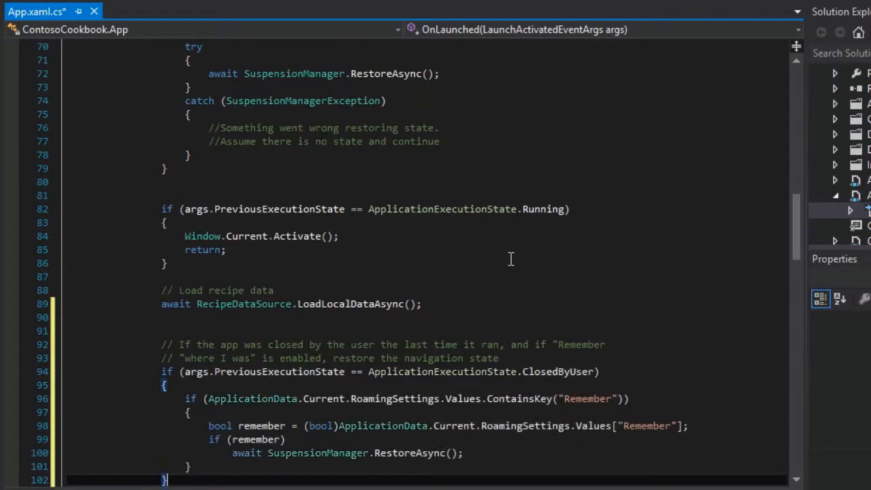
pyautogui.scroll(-3)
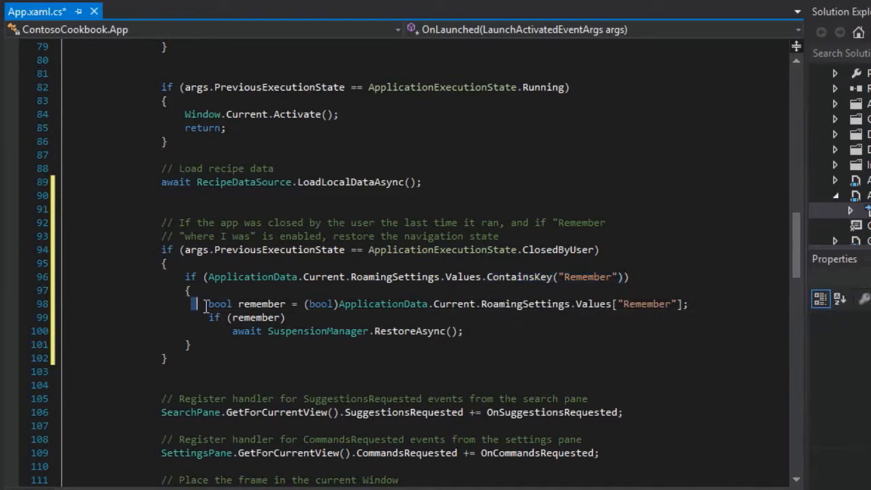
pyautogui.moveTo(204, 303); pyautogui.dragTo(462, 331)
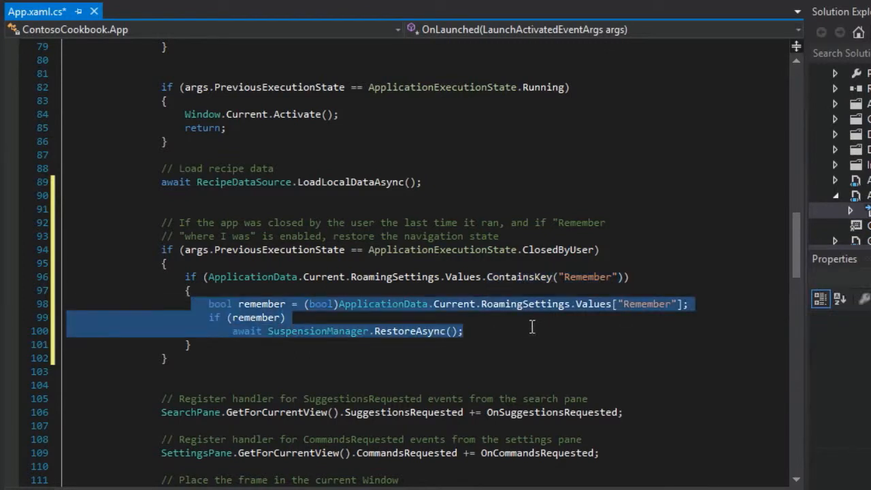
pyautogui.click(149, 368)
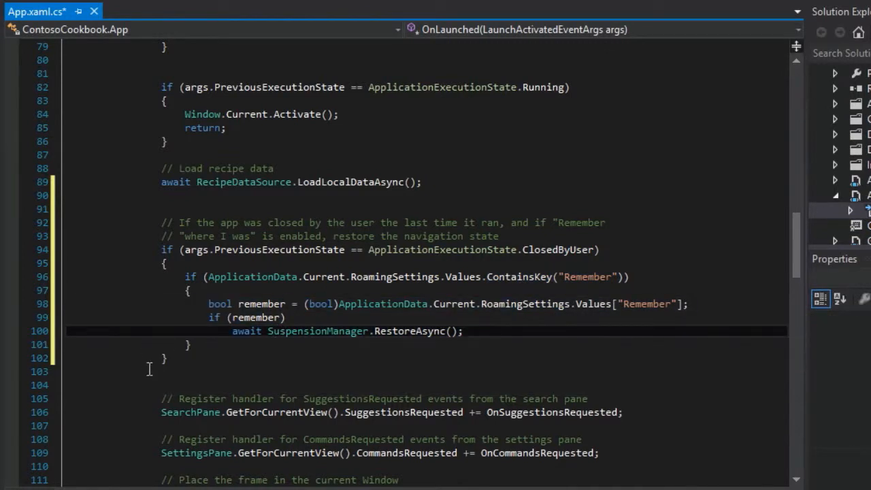
pyautogui.doubleClick(261, 304)
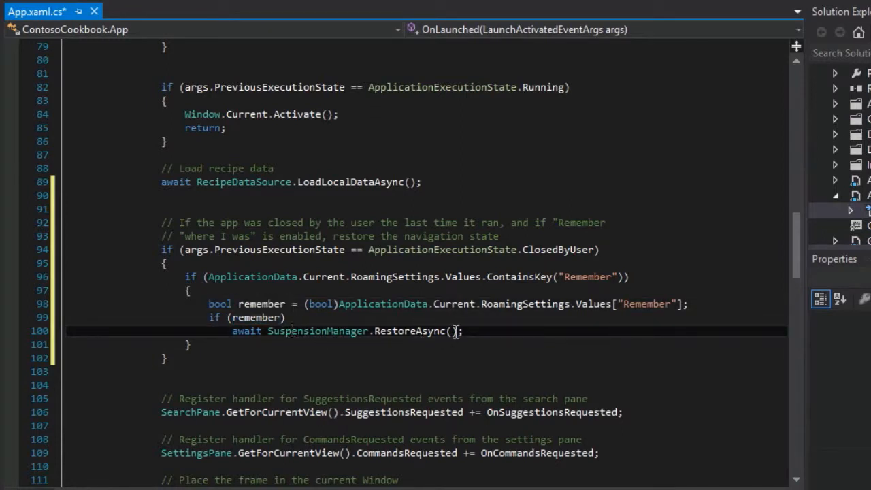
pyautogui.doubleClick(410, 331)
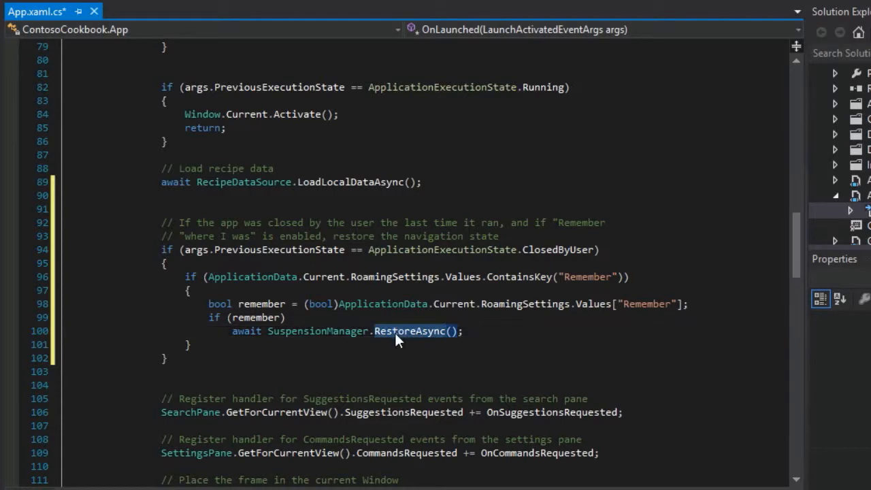
# Choose Go To Definition on RestoreAsync from its context menu
pyautogui.rightClick(408, 332)
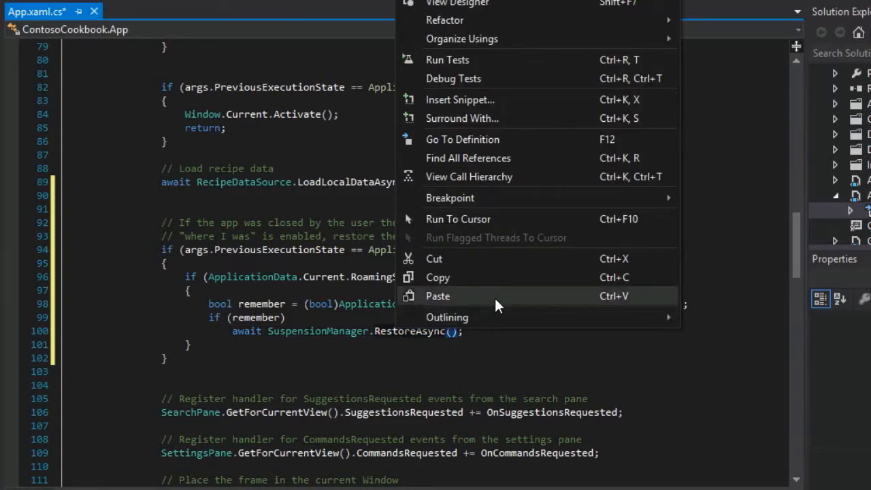
pyautogui.click(462, 139)
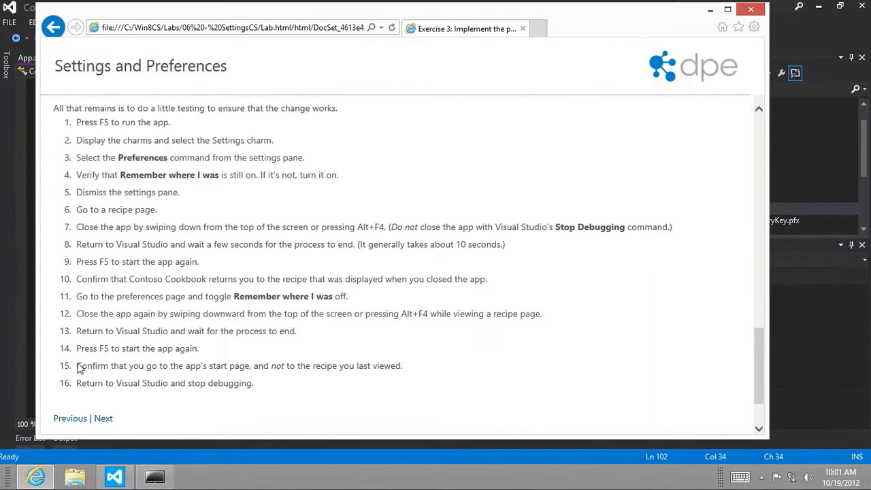
pyautogui.moveTo(228, 169)
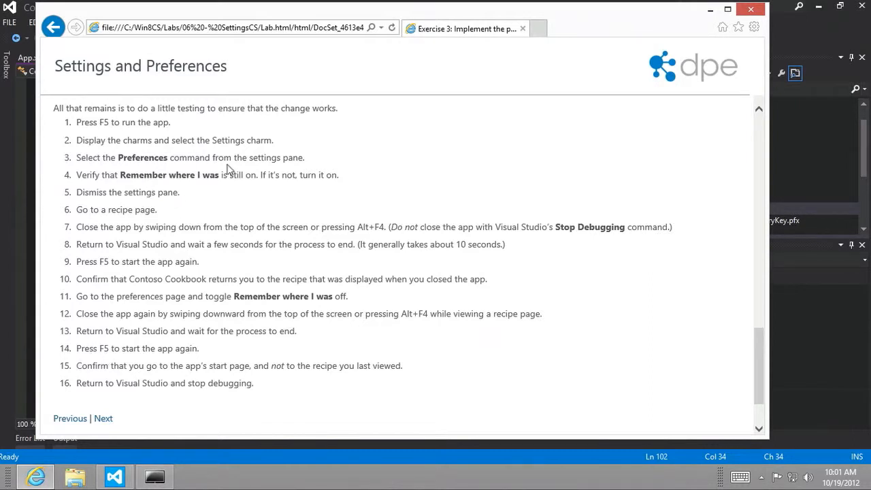
# Highlight the test steps for returning to the recipe and turning Remember off, then return to Visual Studio
pyautogui.moveTo(101, 175); pyautogui.dragTo(221, 175)
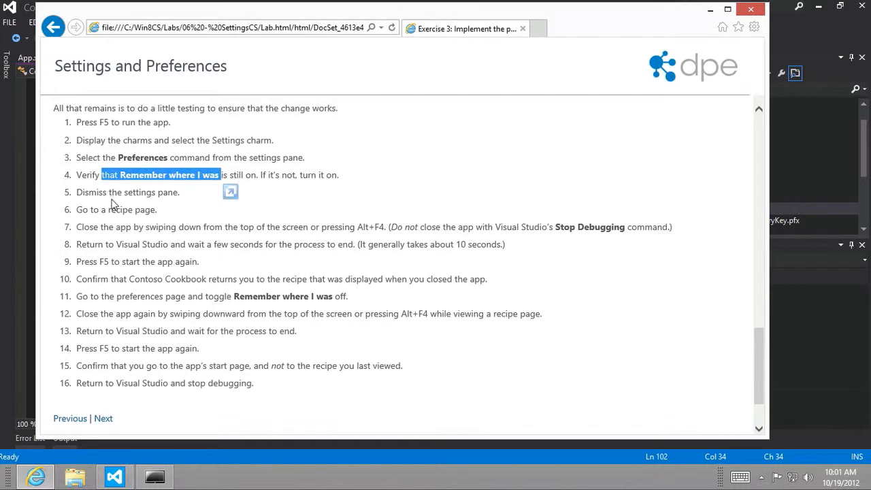
pyautogui.moveTo(120, 237)
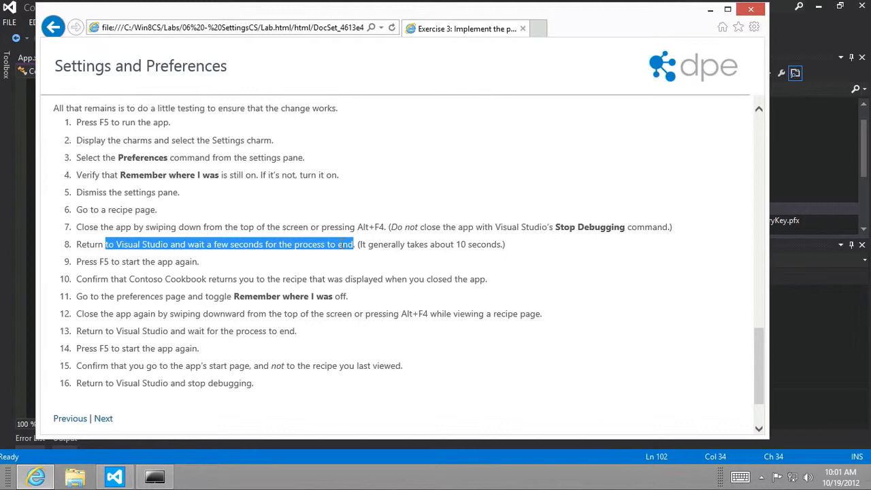
pyautogui.click(121, 261)
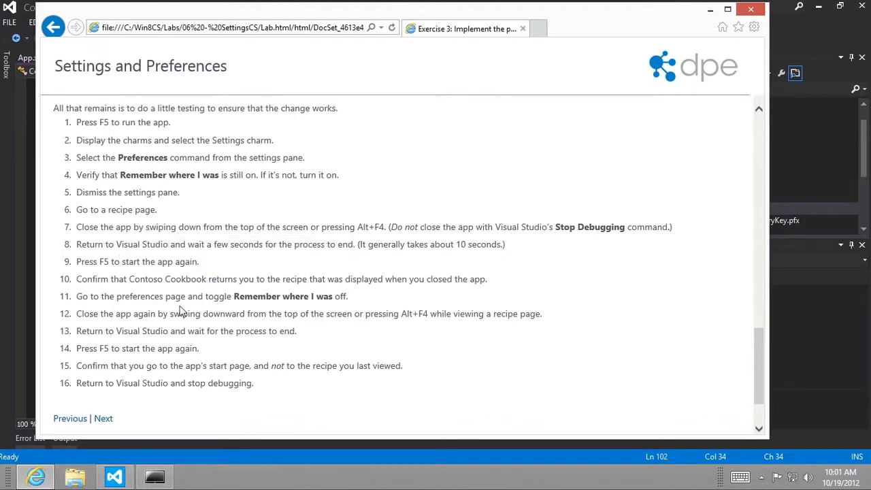
pyautogui.moveTo(165, 279); pyautogui.dragTo(327, 279)
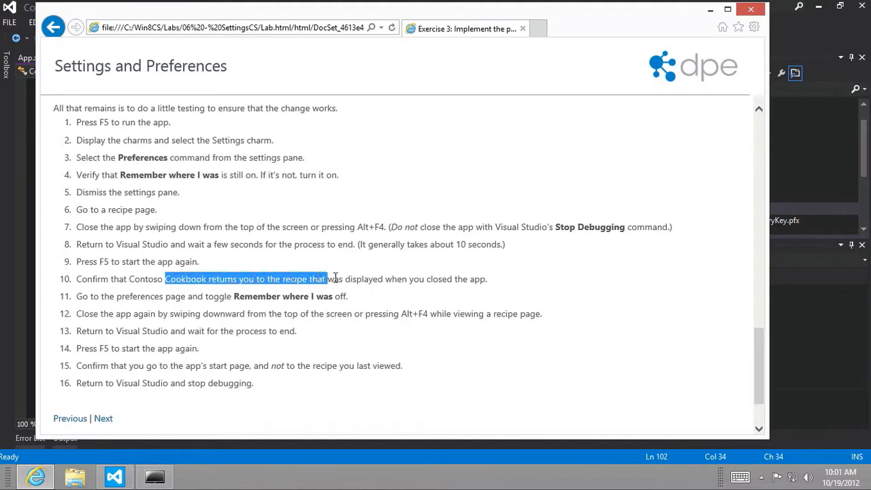
pyautogui.moveTo(327, 279); pyautogui.dragTo(451, 279)
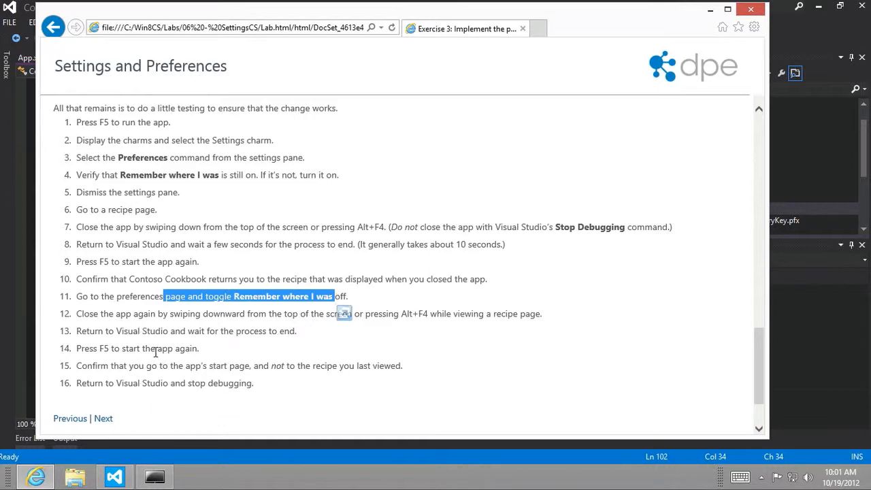
pyautogui.click(115, 475)
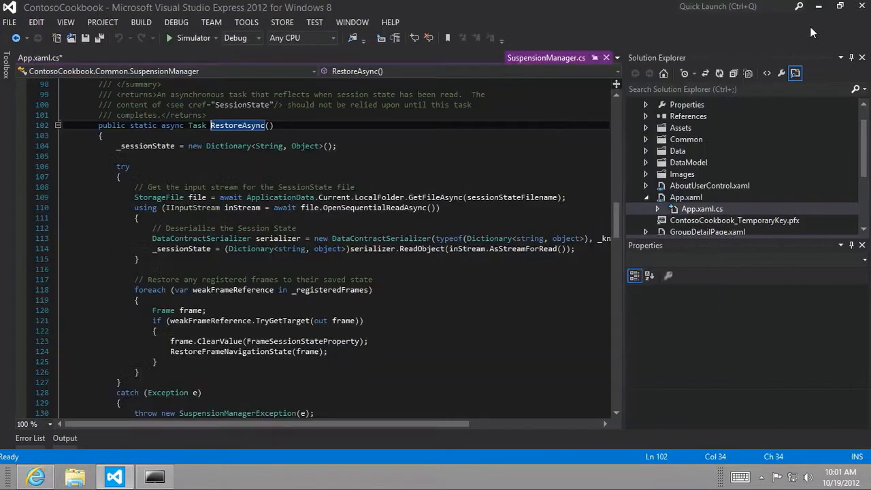
pyautogui.moveTo(194, 37)
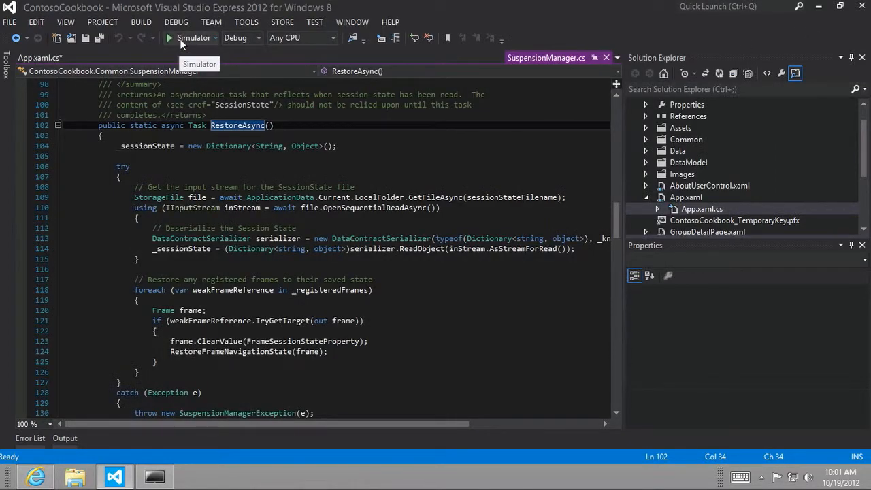
# Start Contoso Cookbook in the Simulator from the toolbar
pyautogui.click(170, 38)
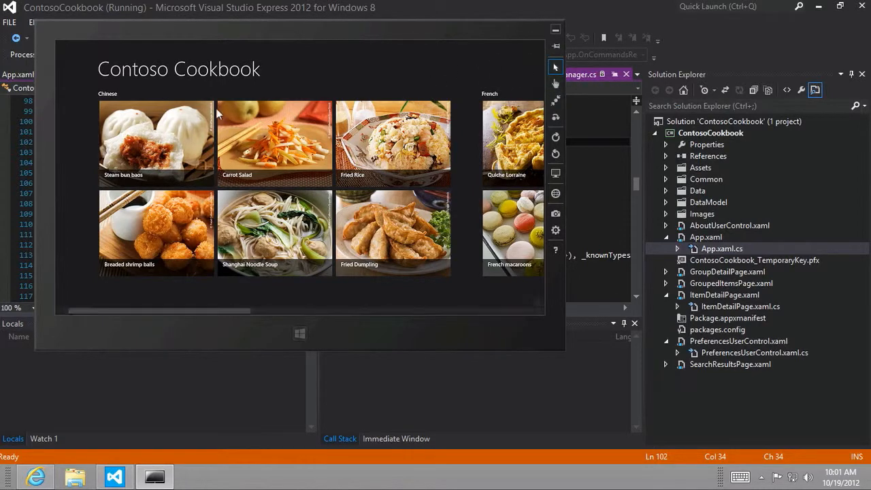
# Open the Shanghai Noodle Soup recipe, confirm Remember where I was is On, and dismiss Settings
pyautogui.click(156, 136)
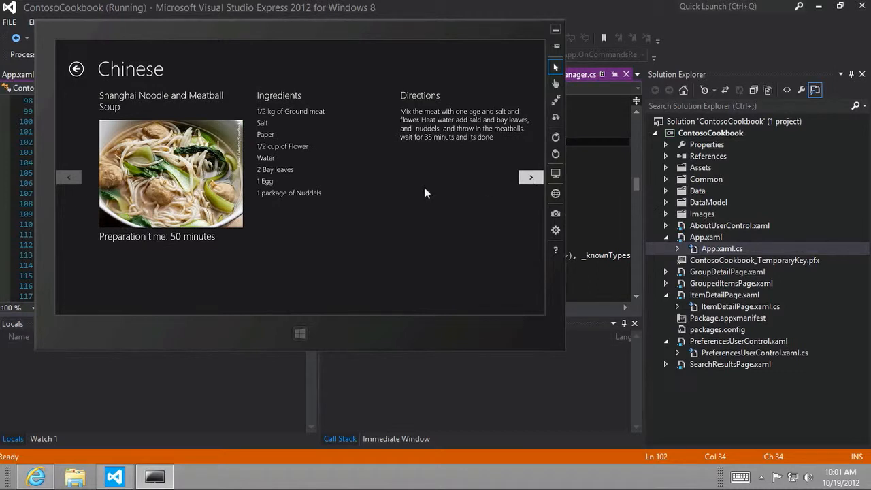
pyautogui.moveTo(196, 121)
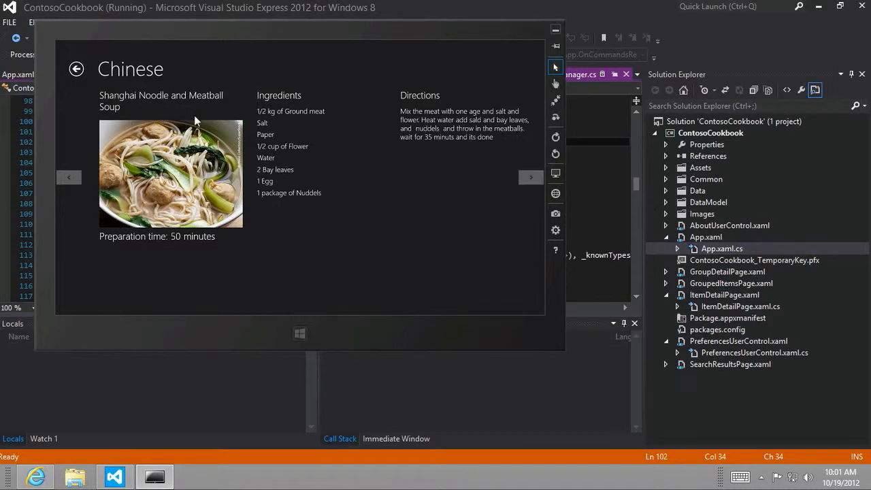
pyautogui.moveTo(542, 313)
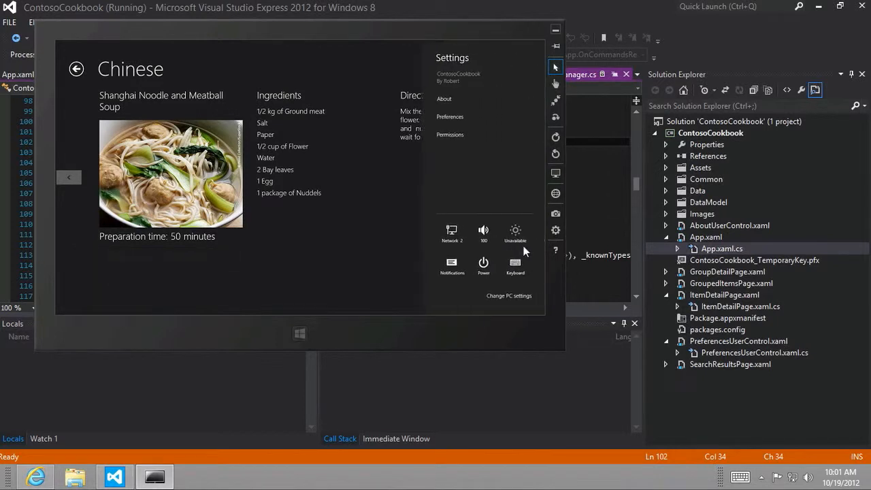
pyautogui.moveTo(449, 117)
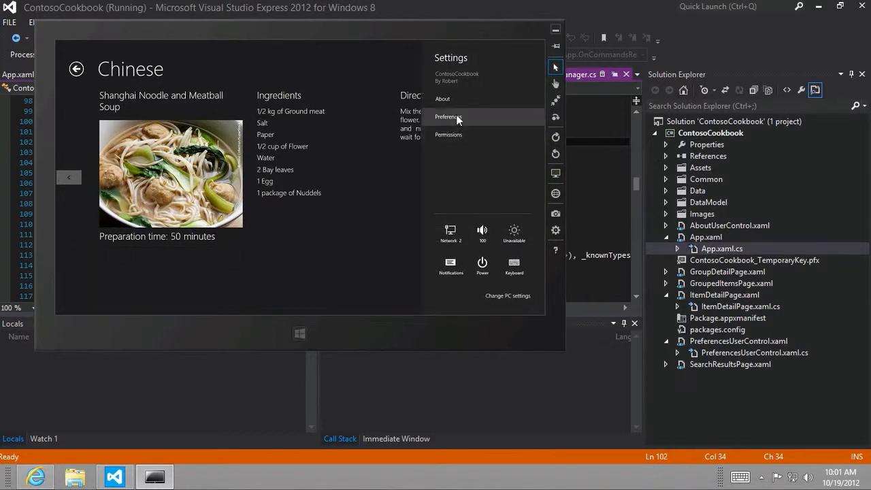
pyautogui.click(448, 117)
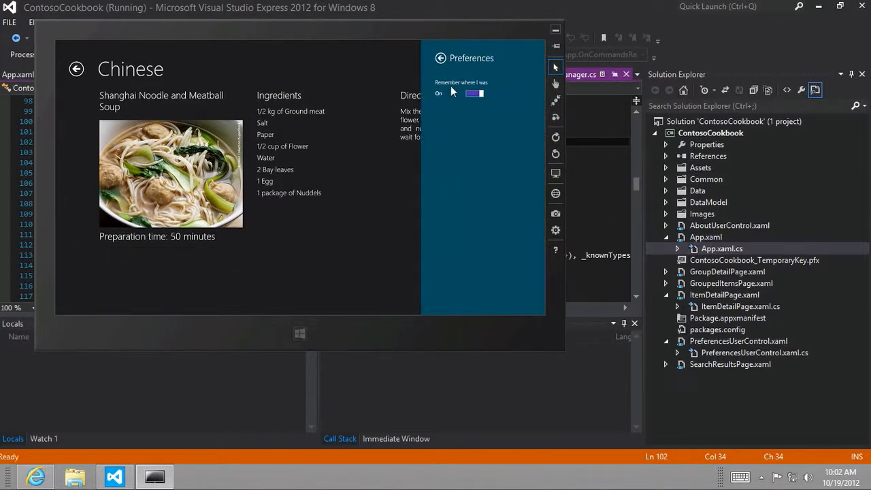
pyautogui.click(303, 58)
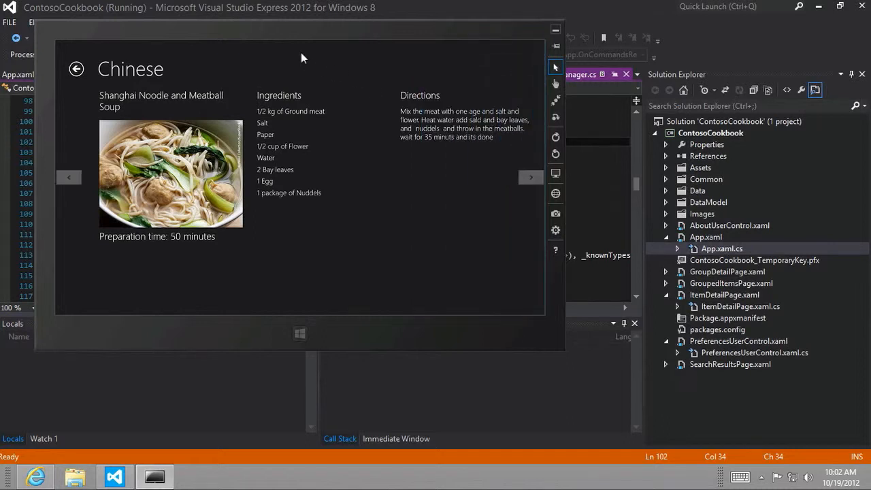
pyautogui.moveTo(301, 49)
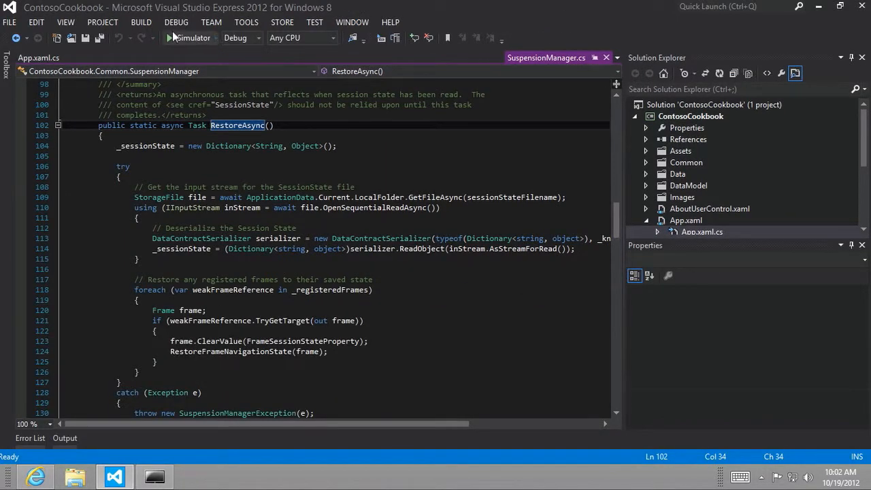
# Relaunch Contoso Cookbook in the simulator to reopen the soup recipe page
pyautogui.click(170, 37)
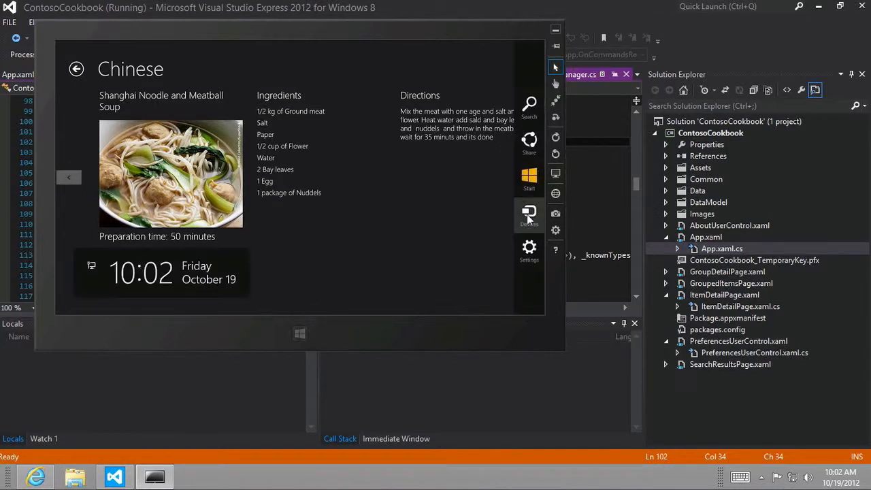
# Switch 'Remember where I was' off in the app's Settings > Preferences
pyautogui.click(529, 247)
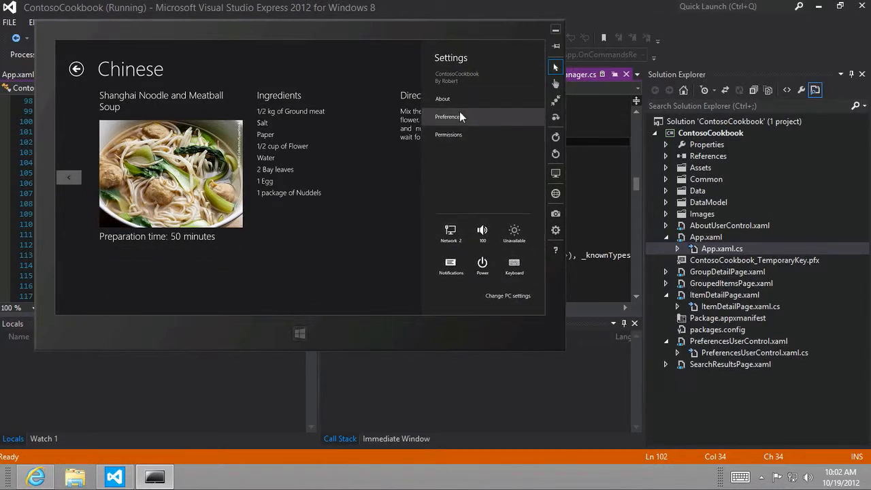
pyautogui.click(447, 116)
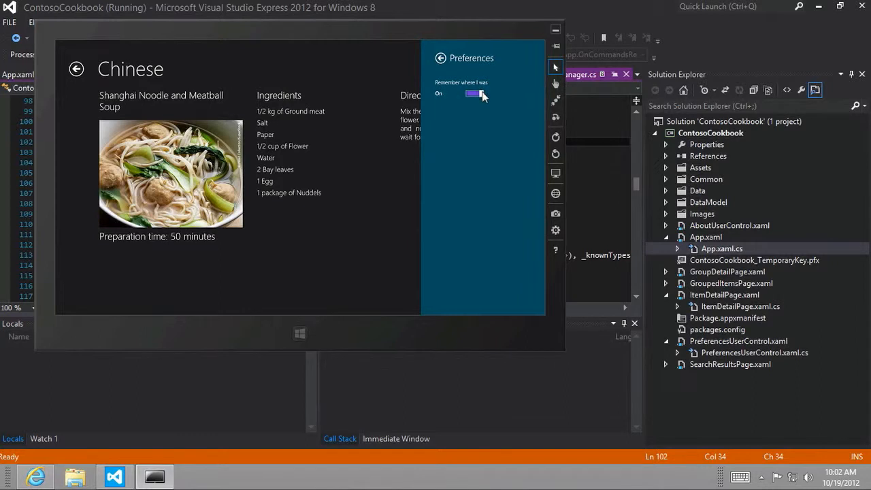
pyautogui.click(474, 93)
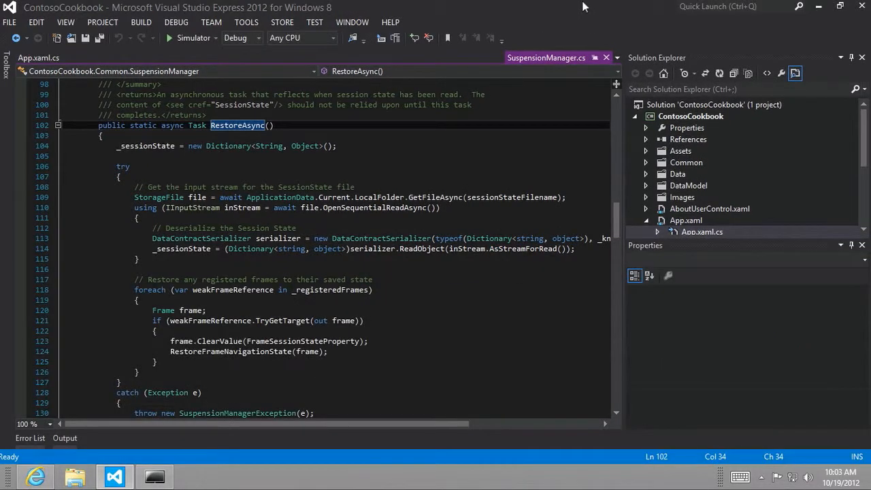
pyautogui.moveTo(170, 41)
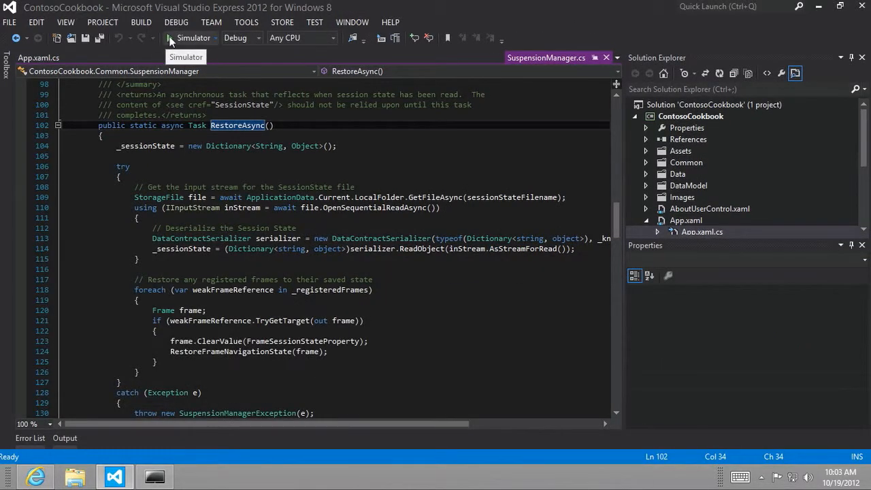
# Rerun the app in the simulator, check the lab instructions, and return to Visual Studio
pyautogui.click(164, 37)
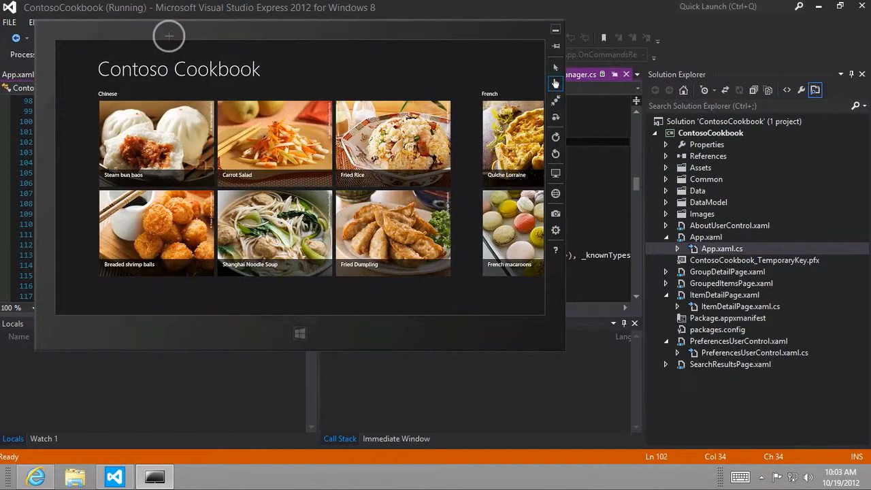
pyautogui.click(35, 476)
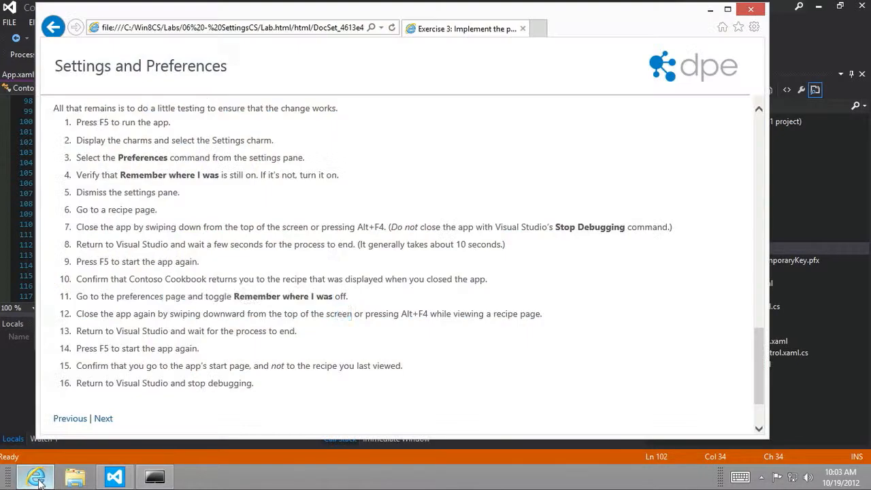
pyautogui.moveTo(805, 38)
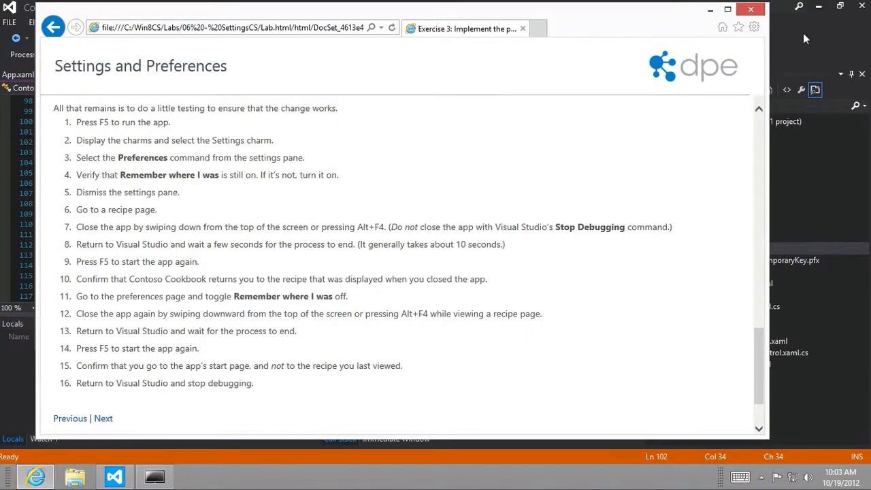
pyautogui.click(114, 475)
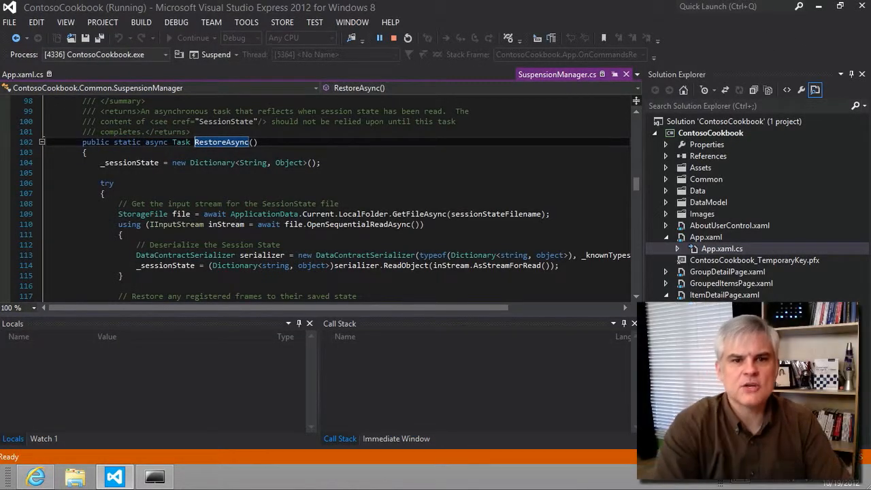